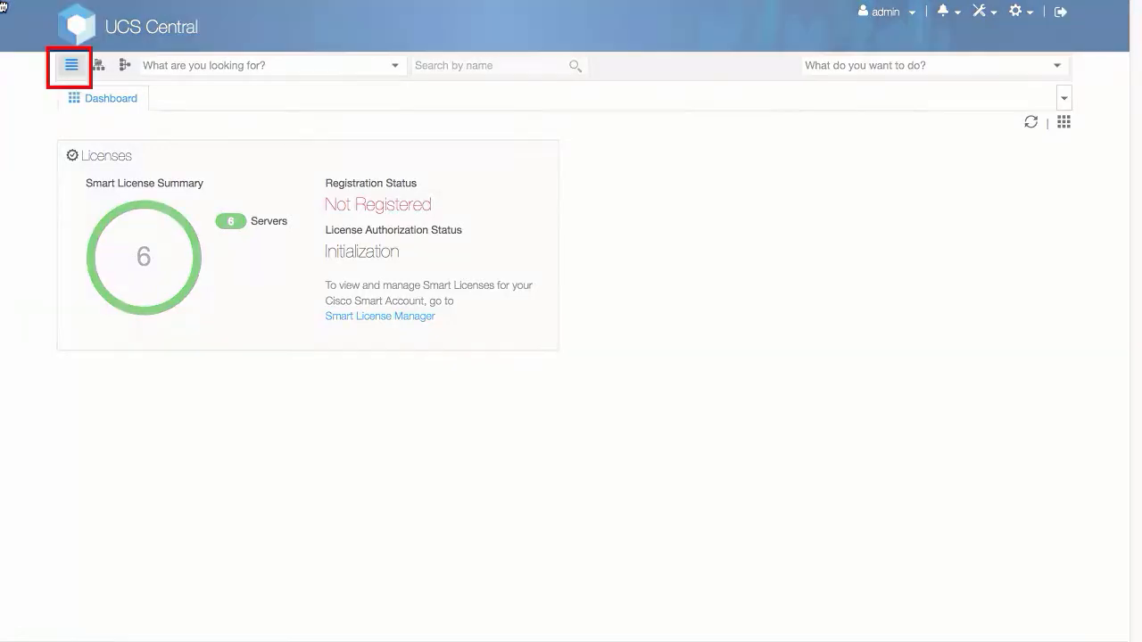
Show the All Templates list and bring up the SP-Tmp1 service profile template
left_click(71, 65)
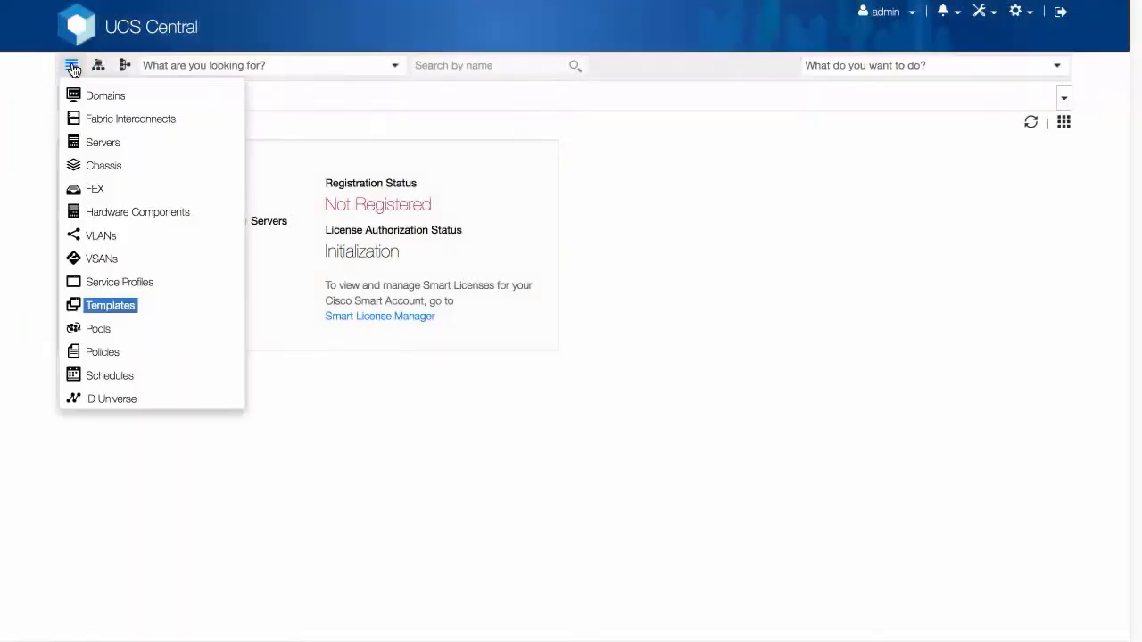
left_click(110, 304)
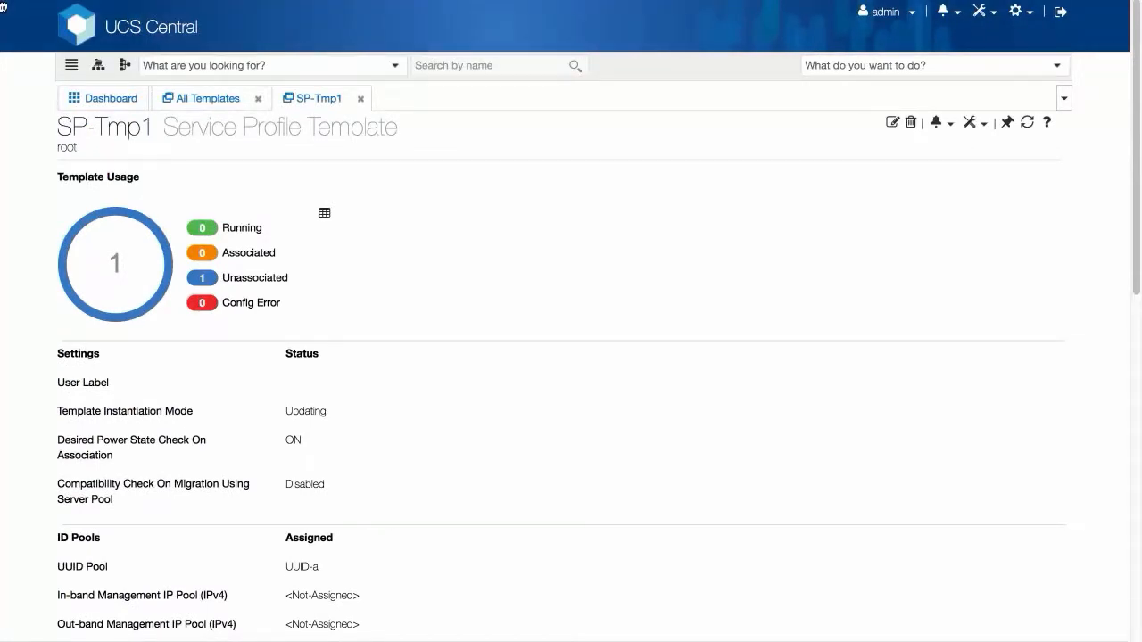
List all service profiles and bring up GSP-A, derived from SP-Tmp1 and unassociated
left_click(71, 65)
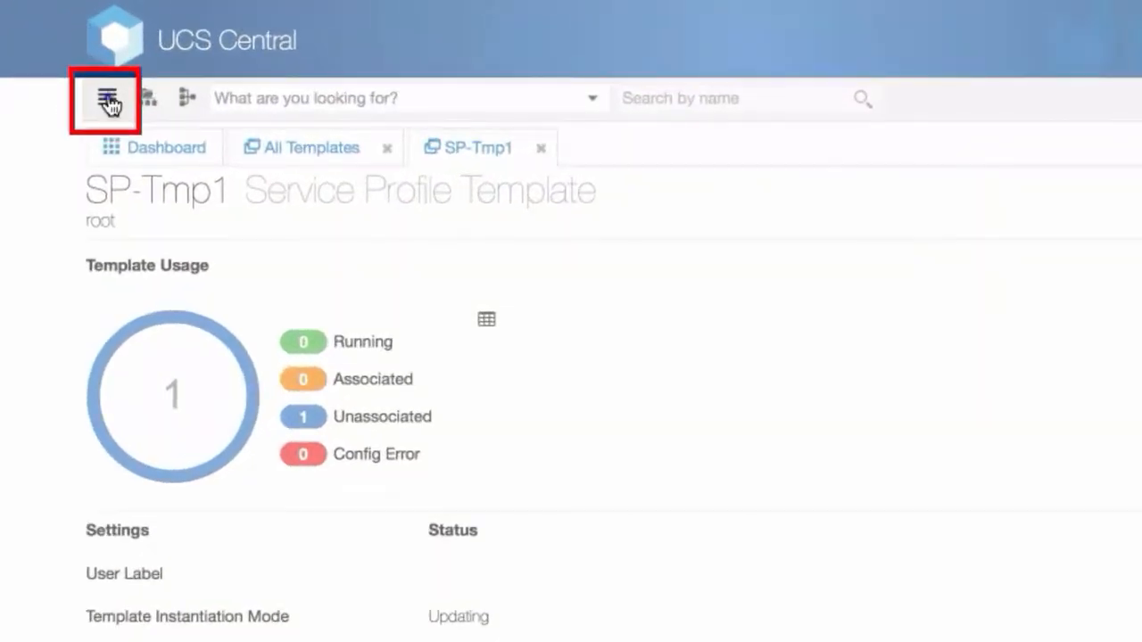
left_click(105, 98)
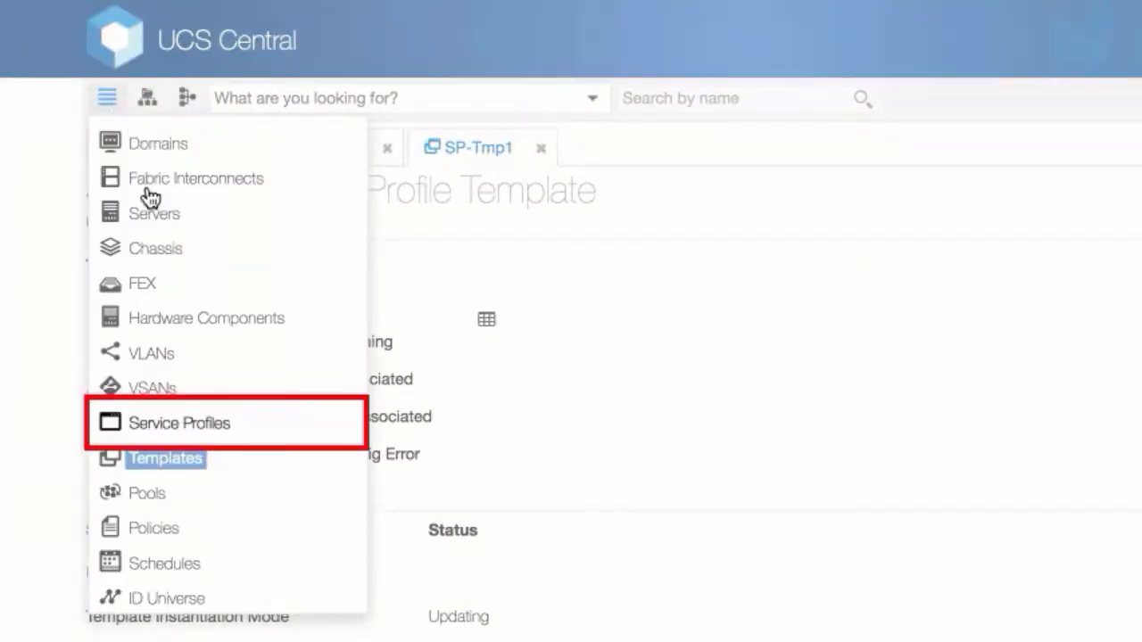
left_click(179, 423)
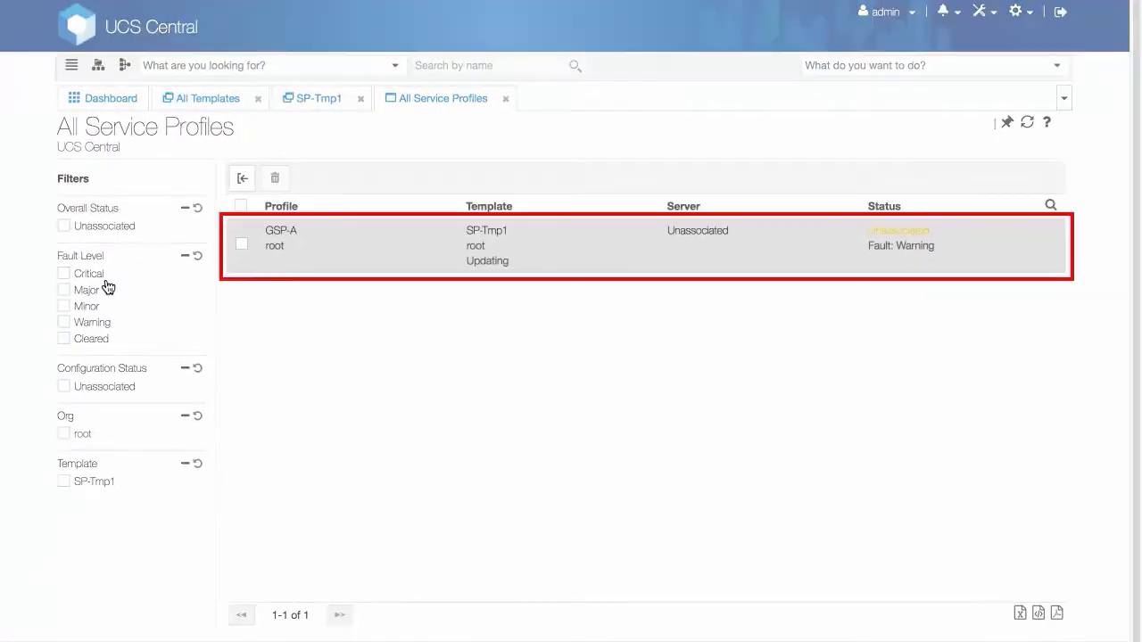
double_click(281, 237)
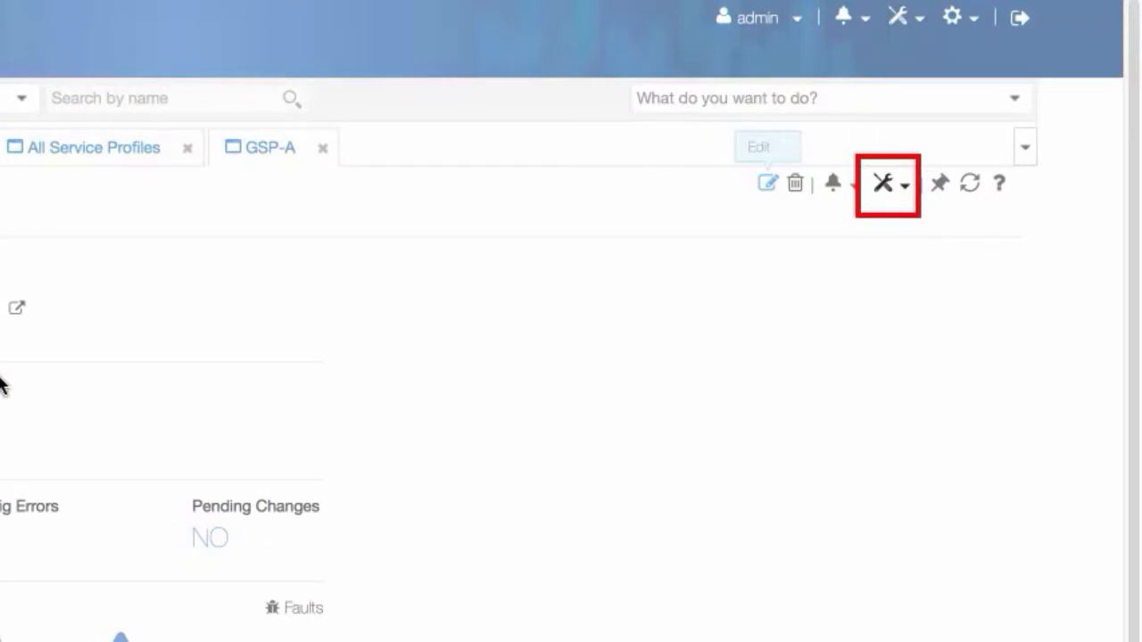
mouse_move(436, 368)
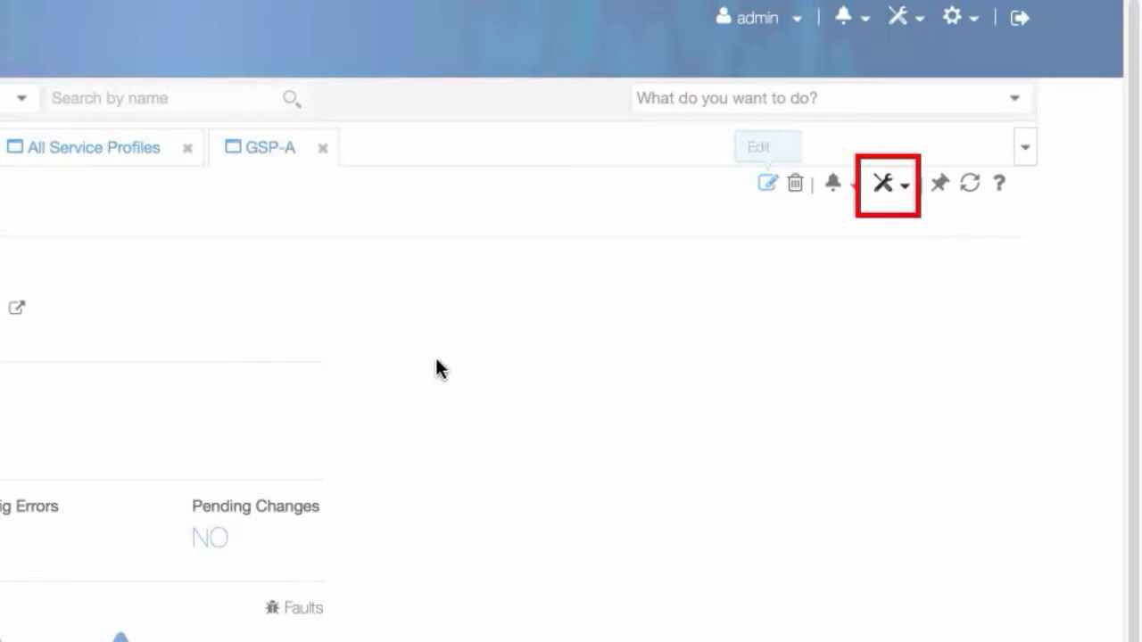
Show GSP-A's Tools actions, including Assign Server Manually
left_click(898, 185)
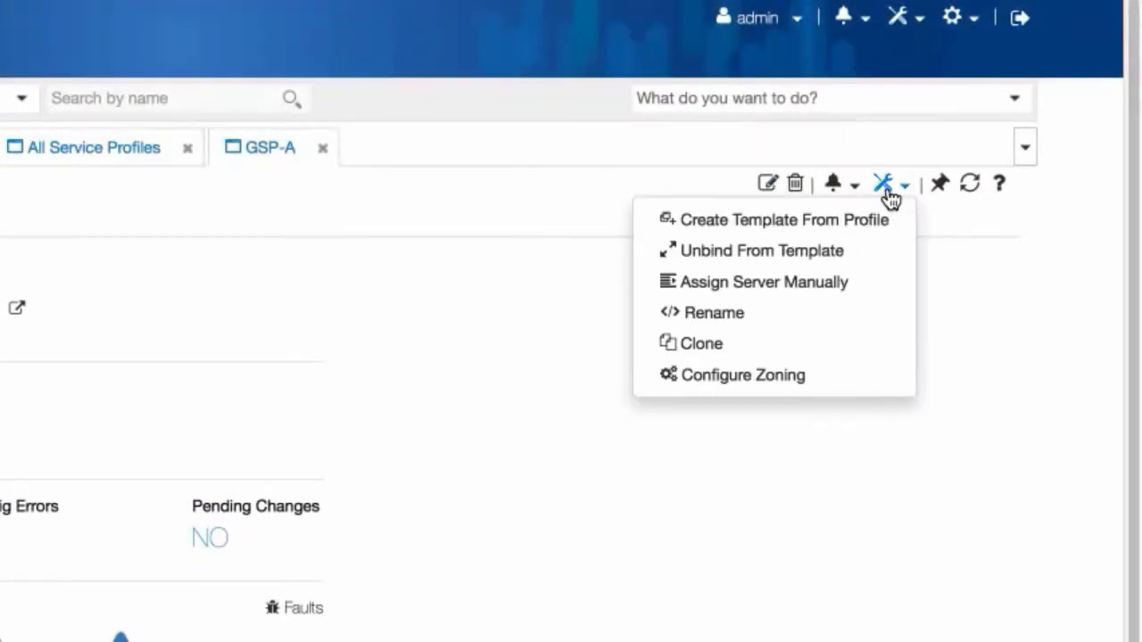
mouse_move(740, 280)
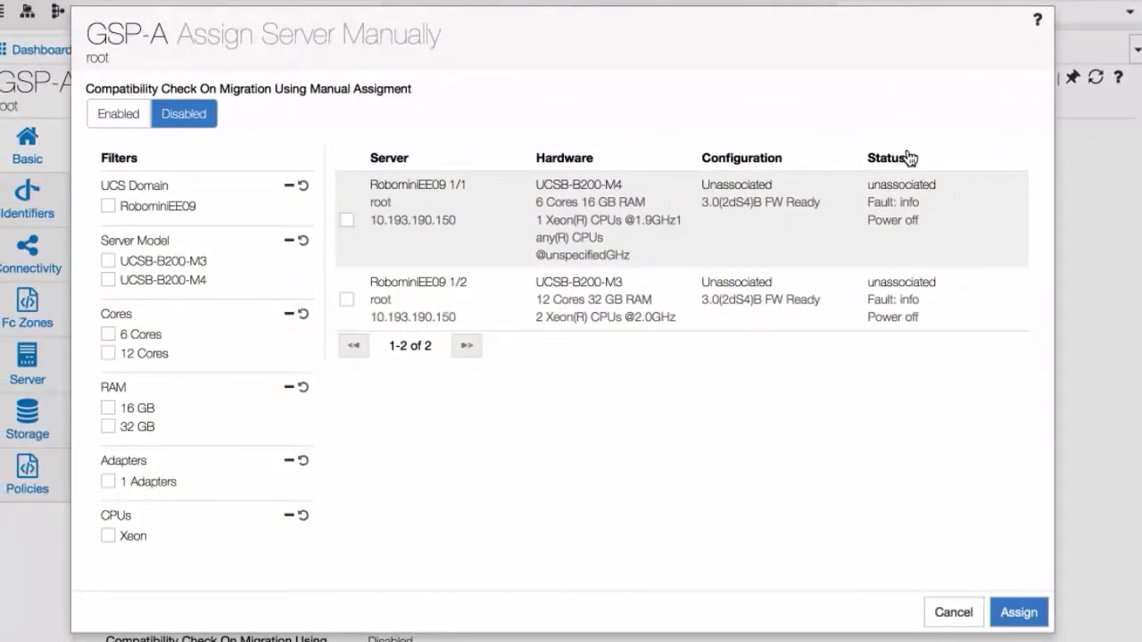
Assign GSP-A manually to server RobominiEE09 1/1 and confirm
left_click(346, 220)
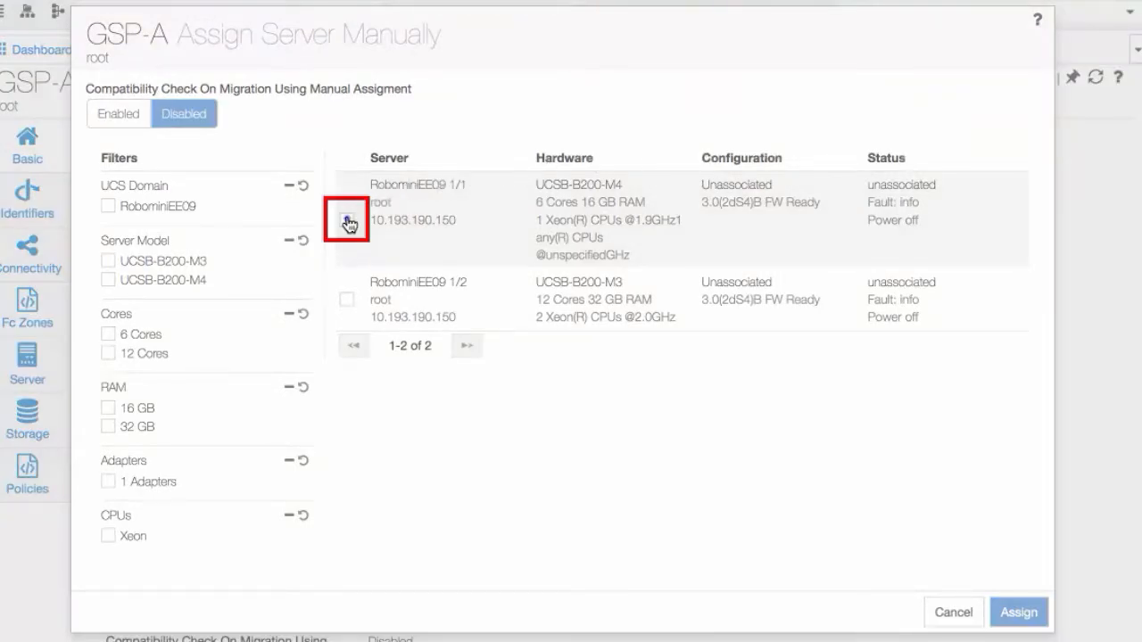
left_click(347, 221)
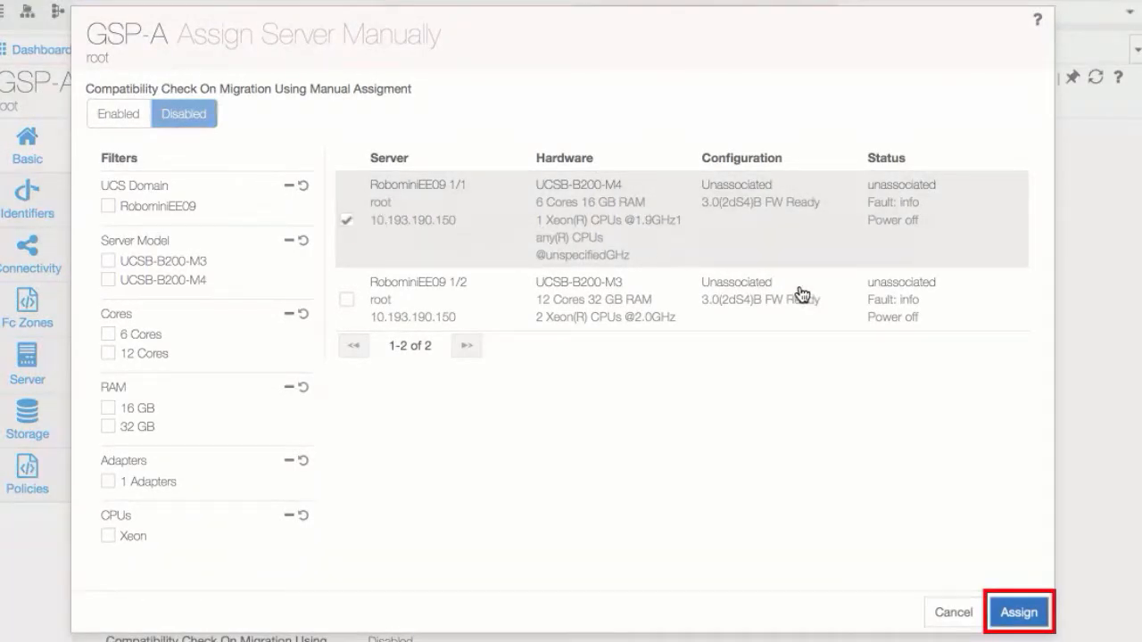
left_click(1019, 611)
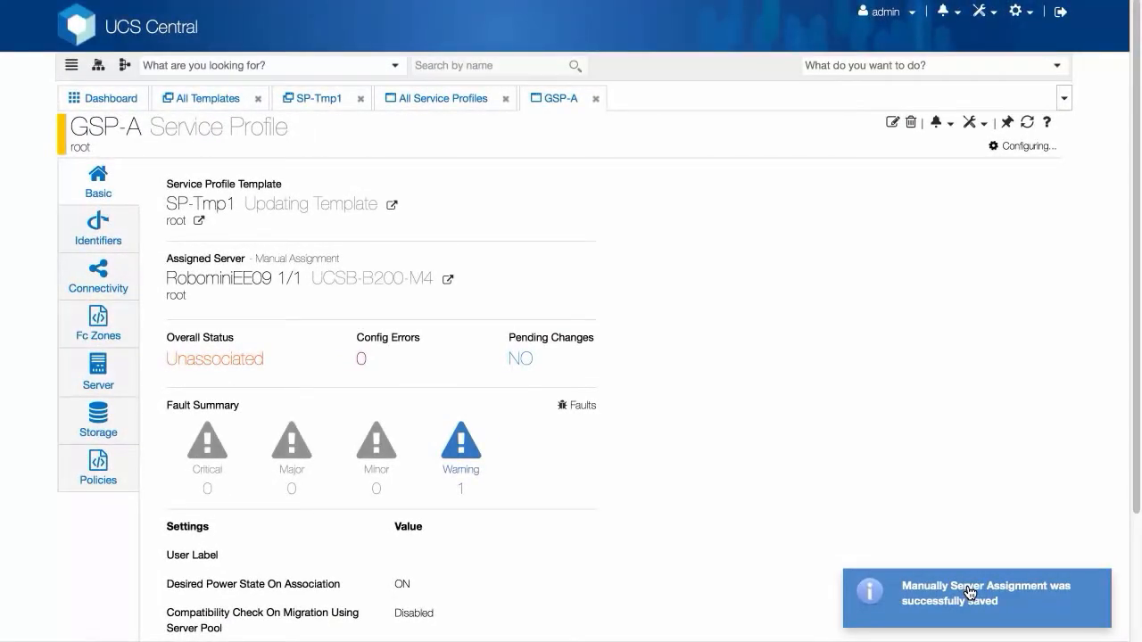
left_click(97, 374)
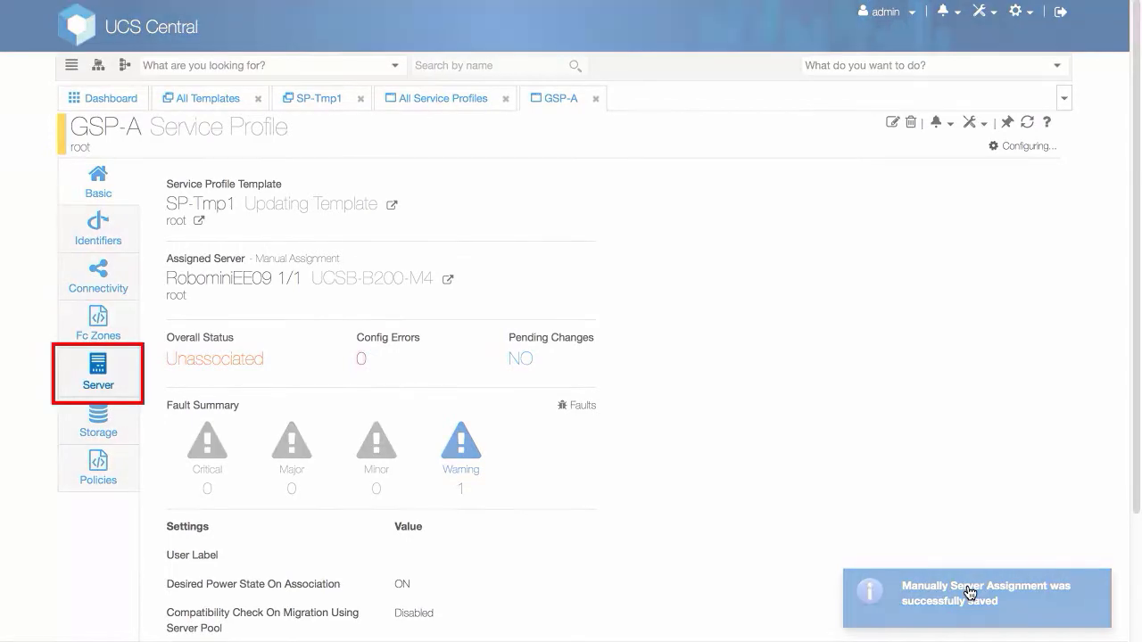
mouse_move(175, 482)
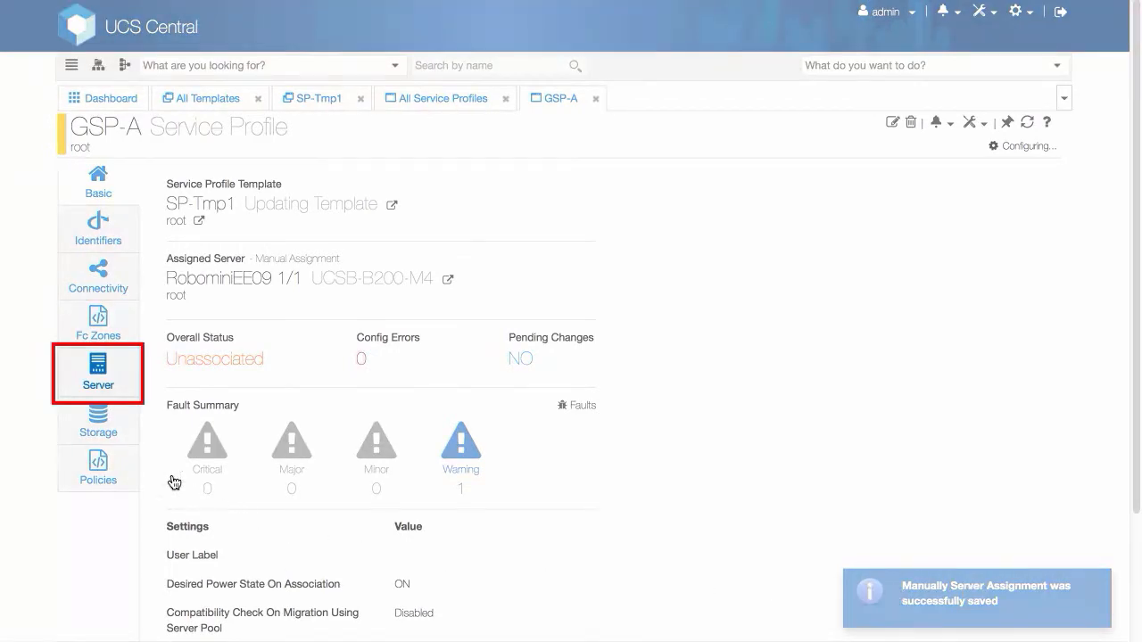